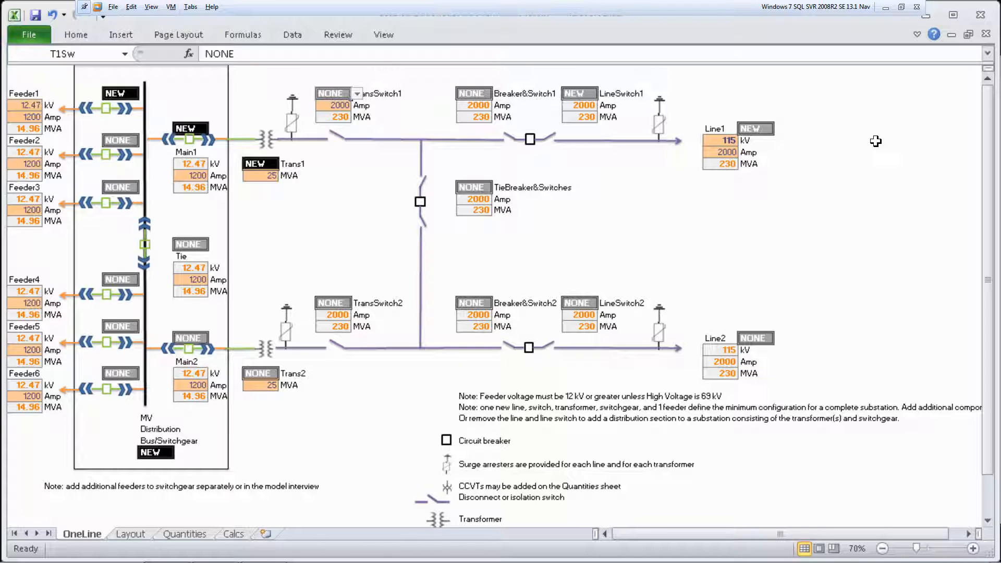
mouse_move(793, 136)
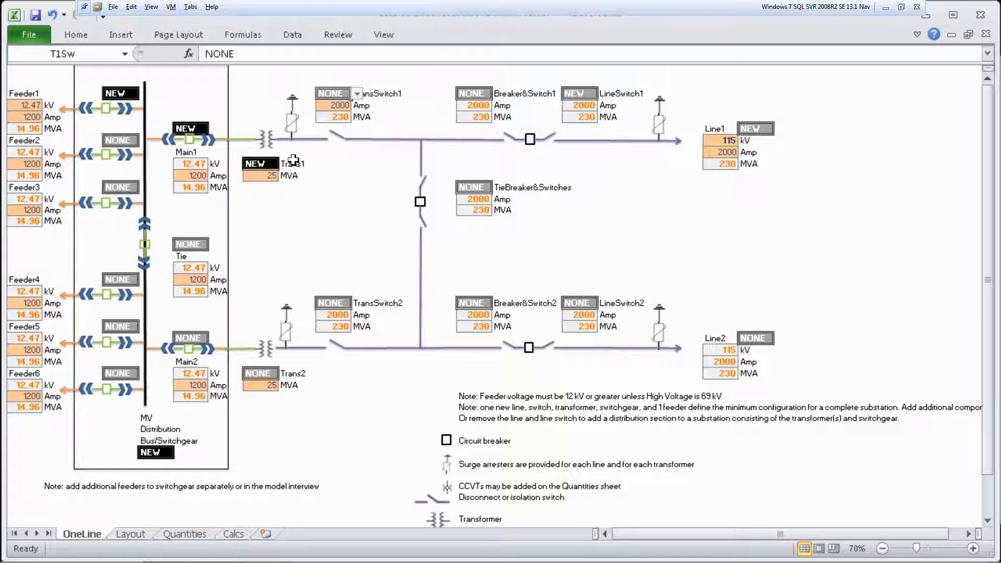
mouse_move(174, 111)
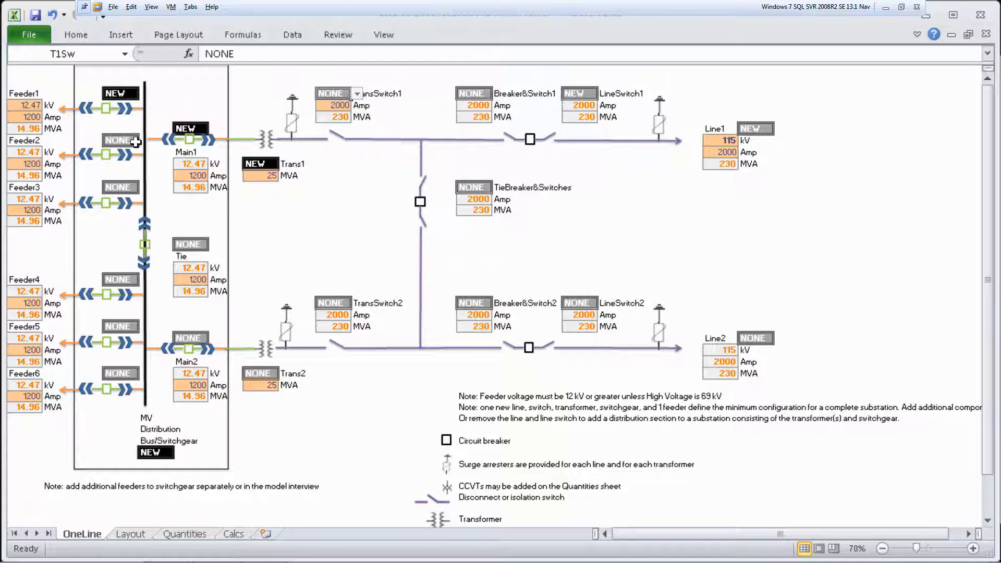
- Set both Feeder2 and Feeder3 to NEW using their status dropdowns on the OneLine sheet
left_click(144, 140)
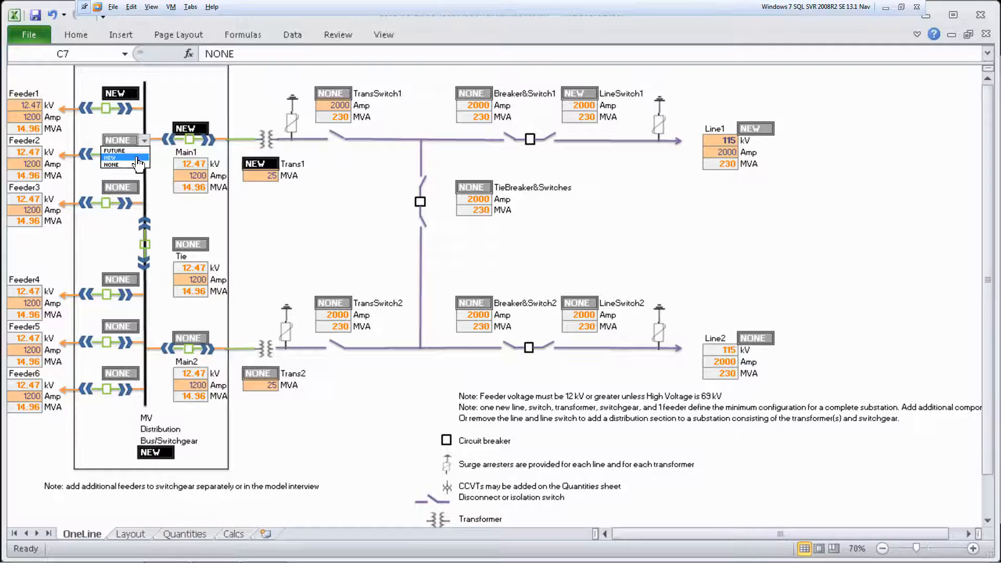
left_click(110, 157)
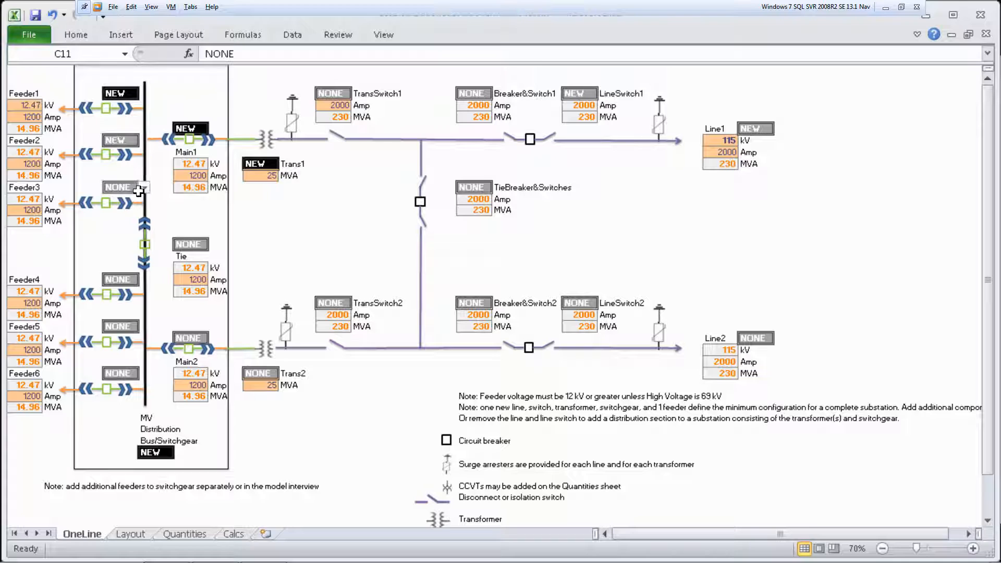
left_click(144, 187)
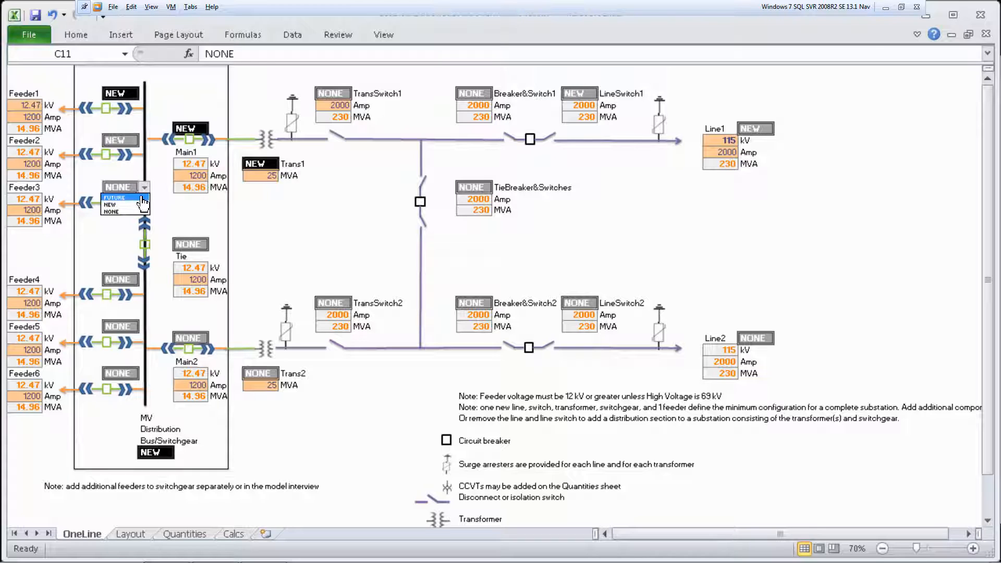
left_click(110, 205)
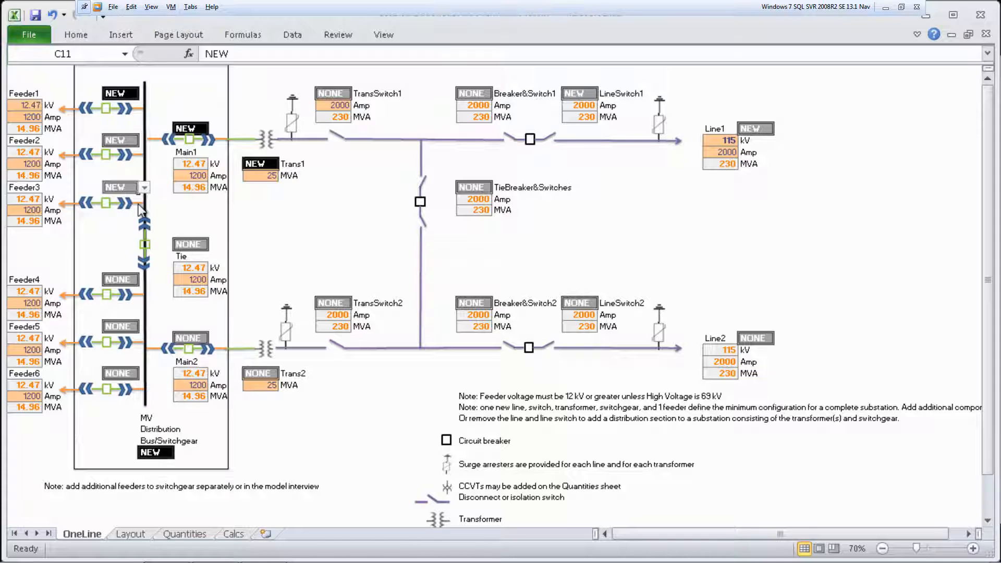
- Choose 50 from the Trans1 MVA dropdown and 2000 from the Main1 Amp dropdown
left_click(259, 176)
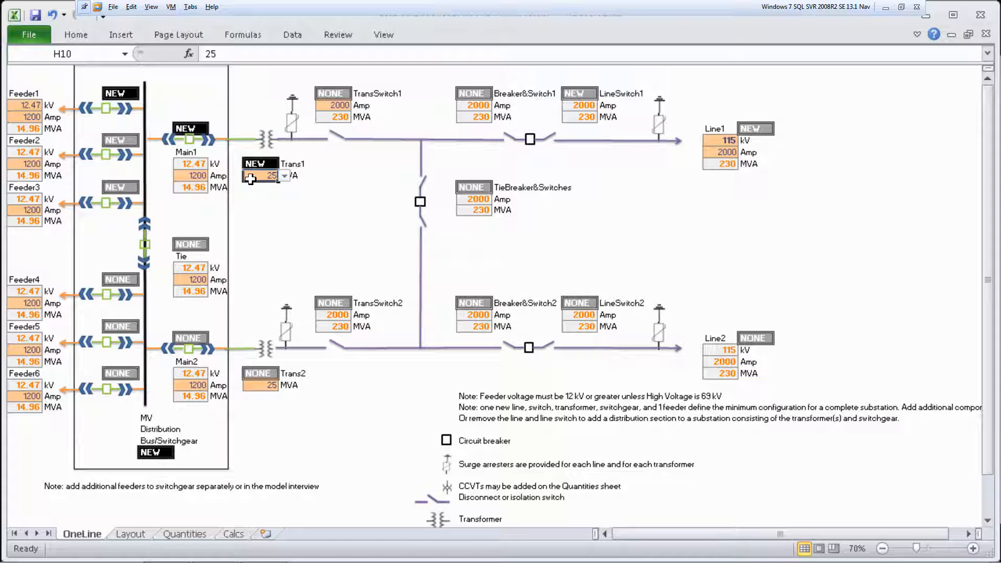
left_click(284, 176)
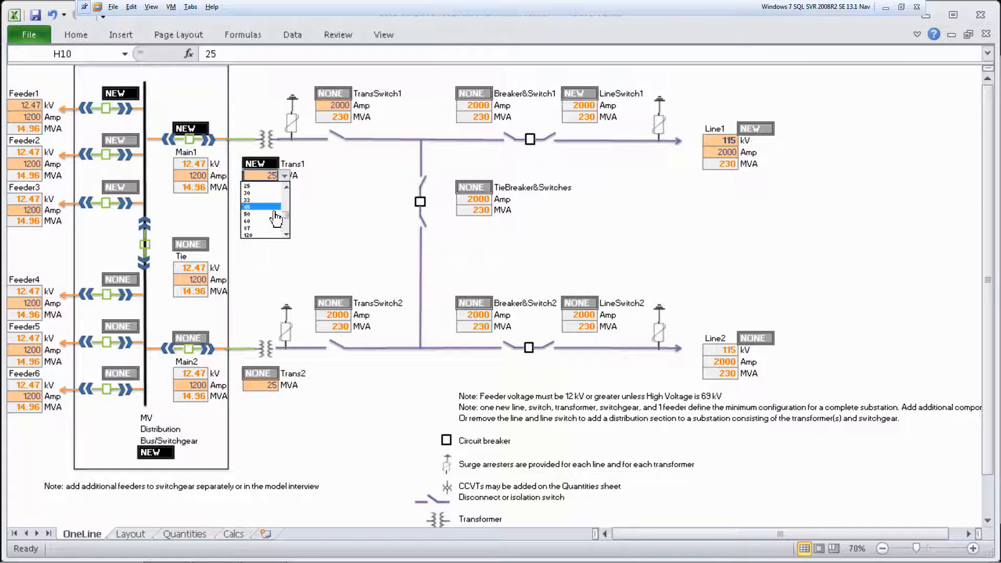
left_click(247, 214)
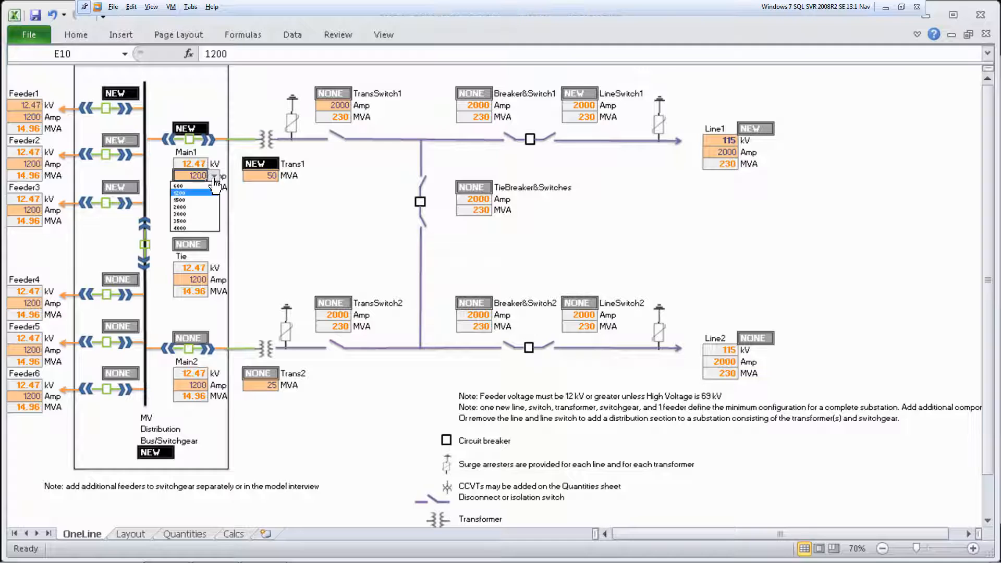
left_click(179, 207)
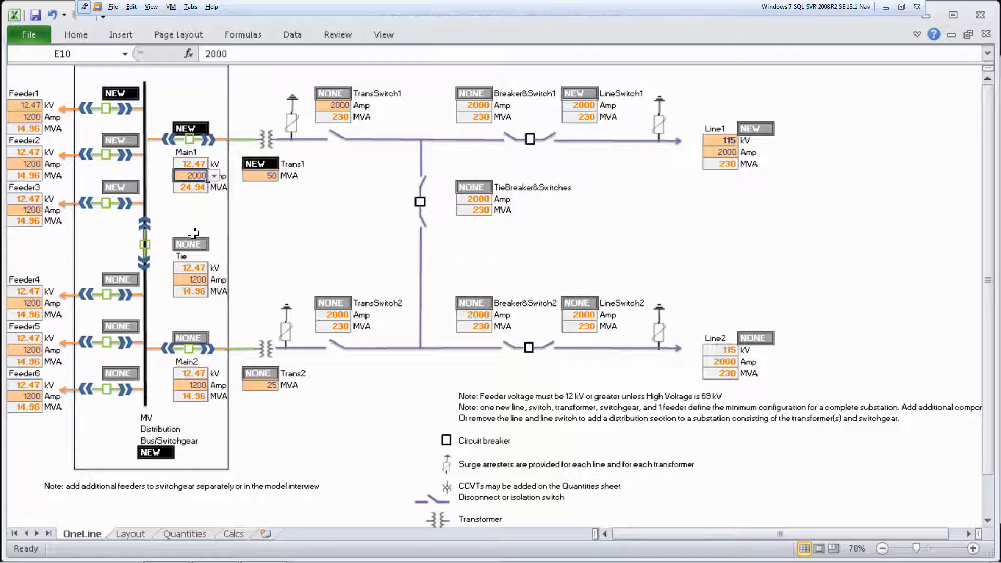
mouse_move(153, 522)
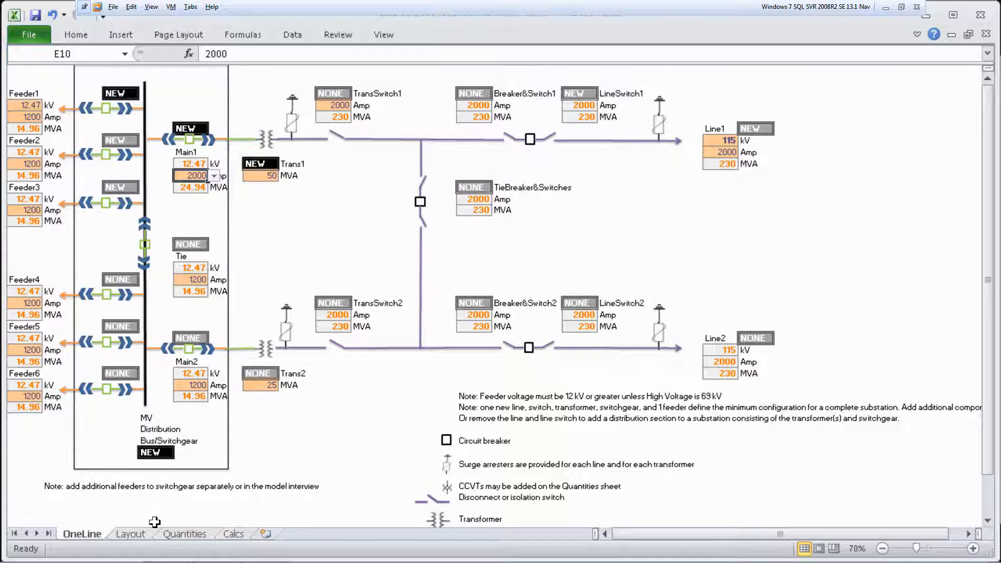
- On the Layout sheet, change the building length from 32 to 40 and width to 20
left_click(130, 533)
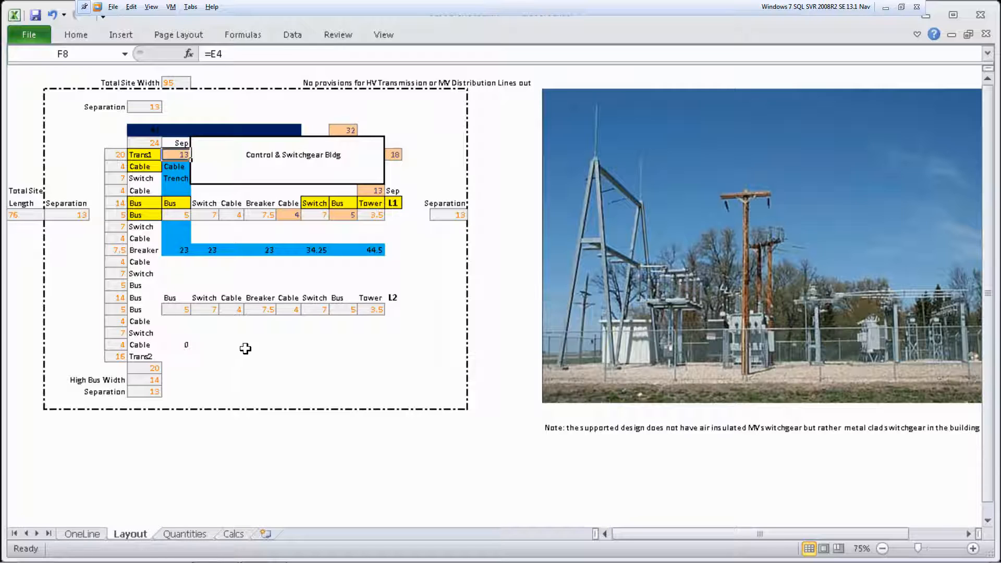
mouse_move(330, 125)
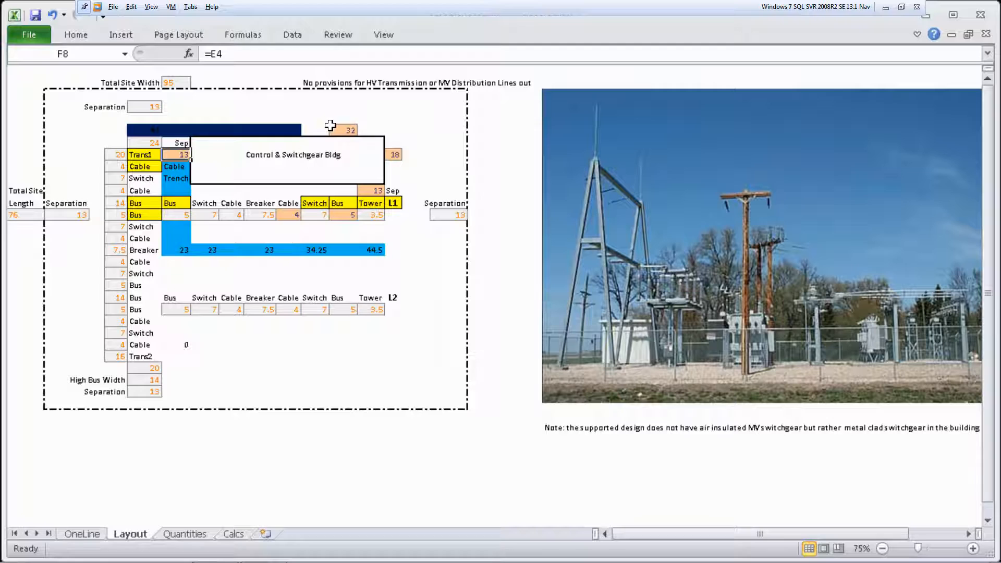
left_click(349, 130)
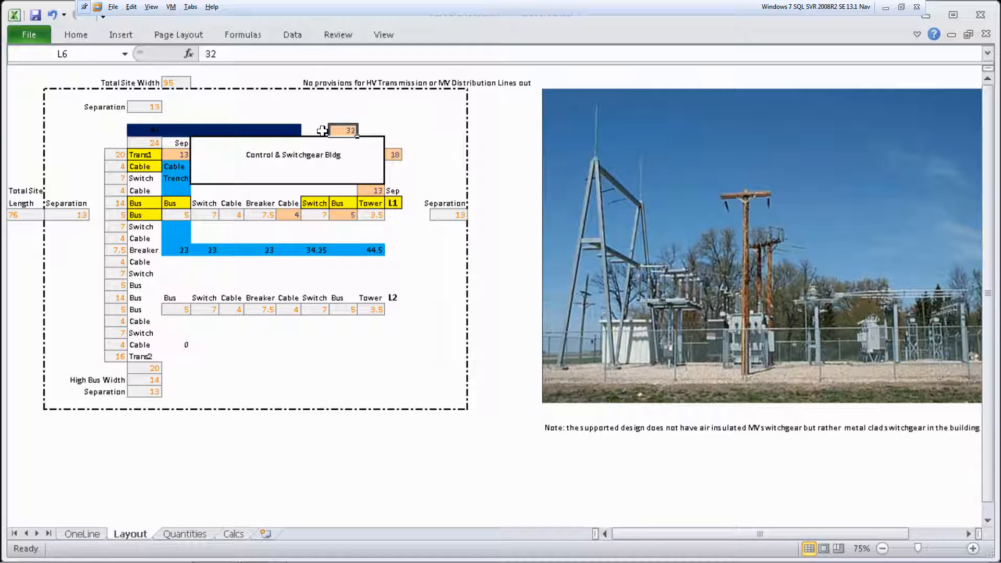
type("40")
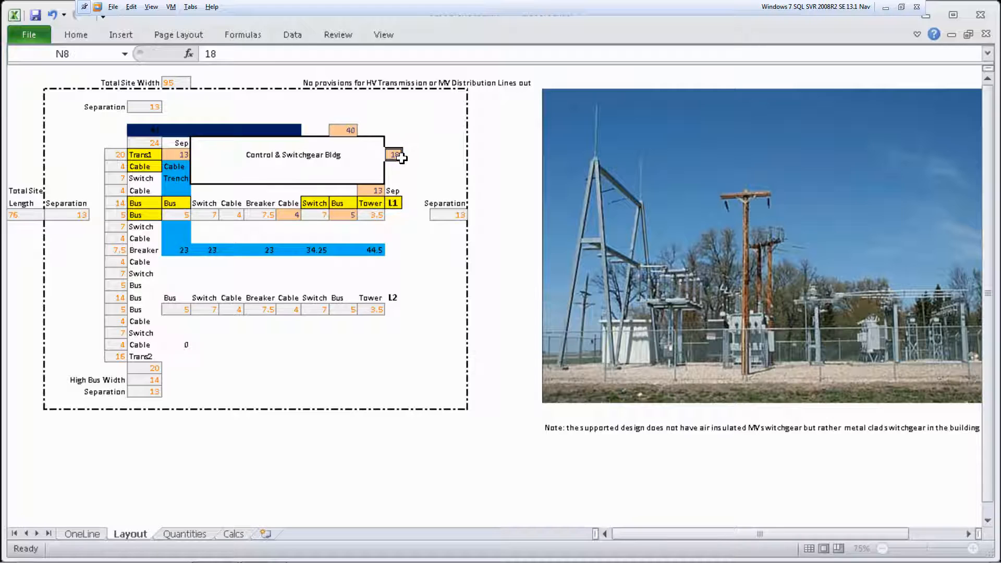
type("20")
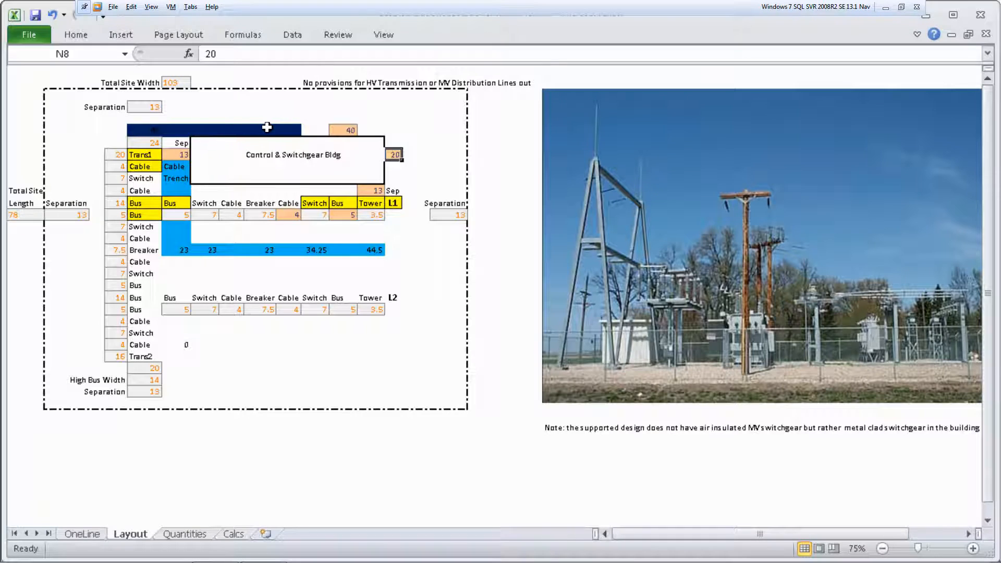
mouse_move(293, 131)
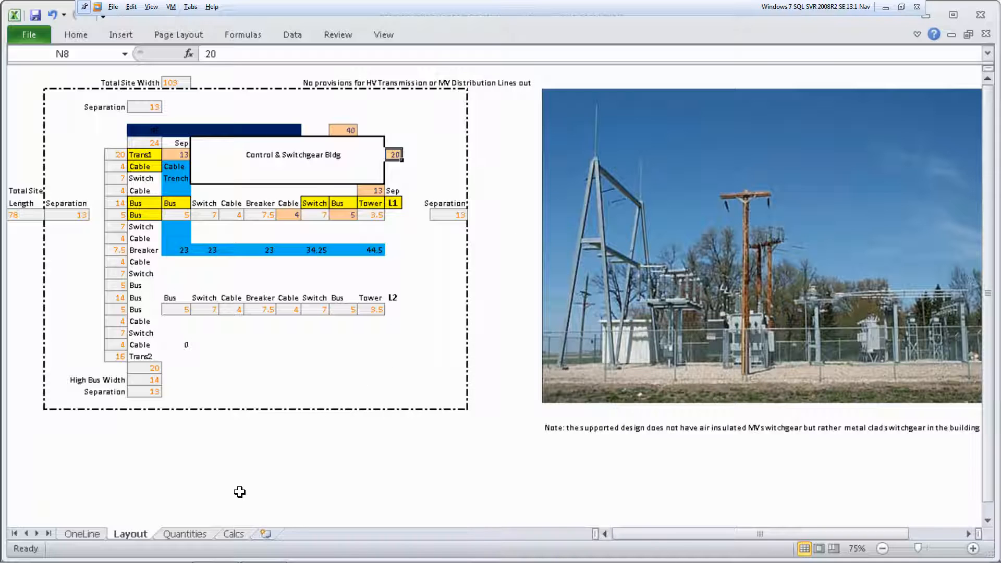
- Review the Quantities sheet, then go to the workbook's File backstage
left_click(184, 535)
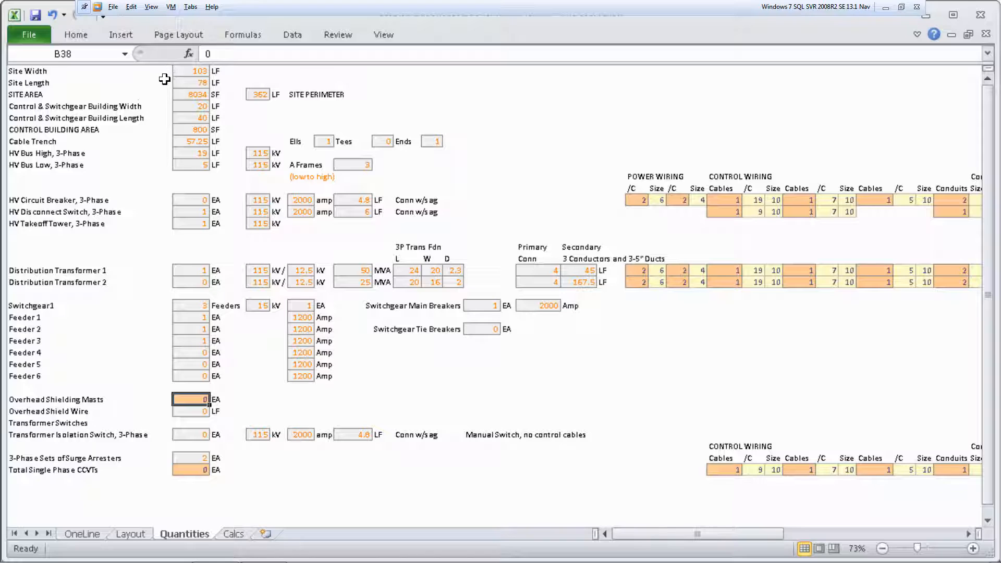
mouse_move(174, 224)
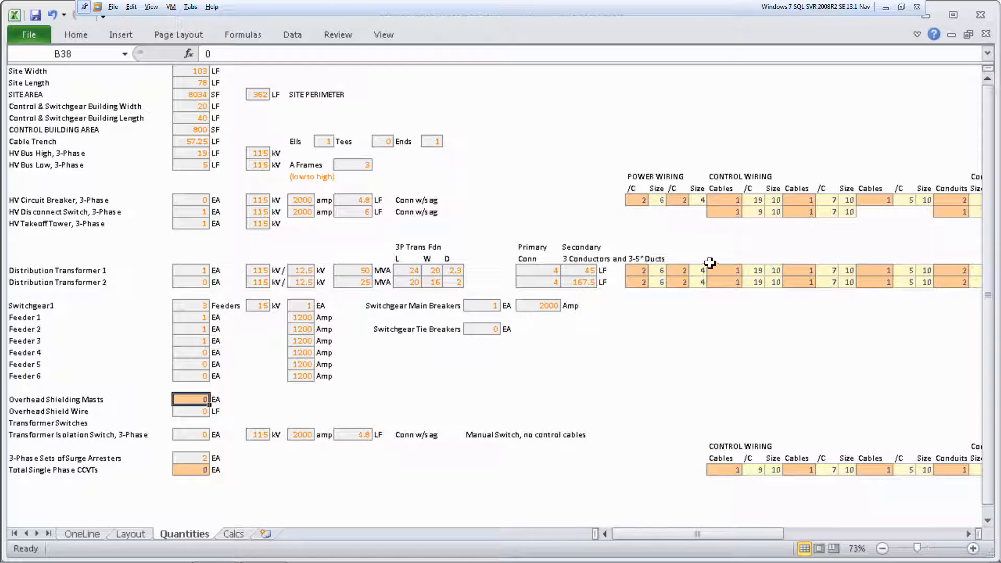
mouse_move(549, 369)
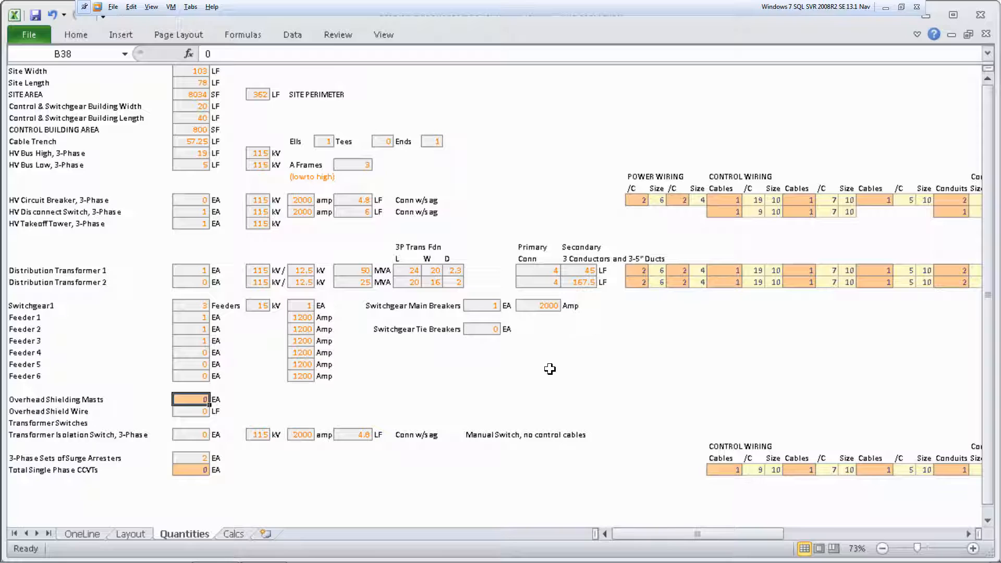
mouse_move(111, 404)
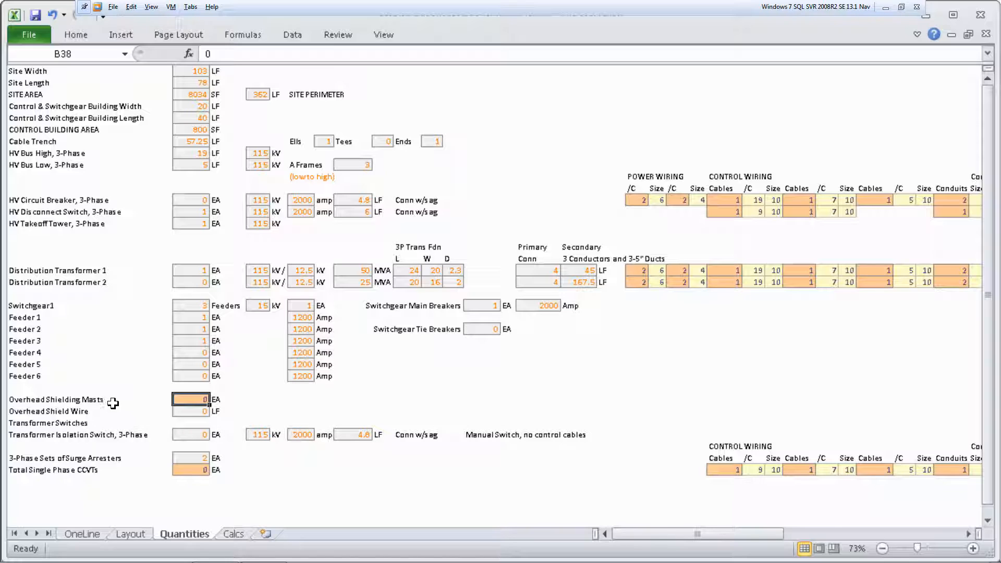
mouse_move(110, 472)
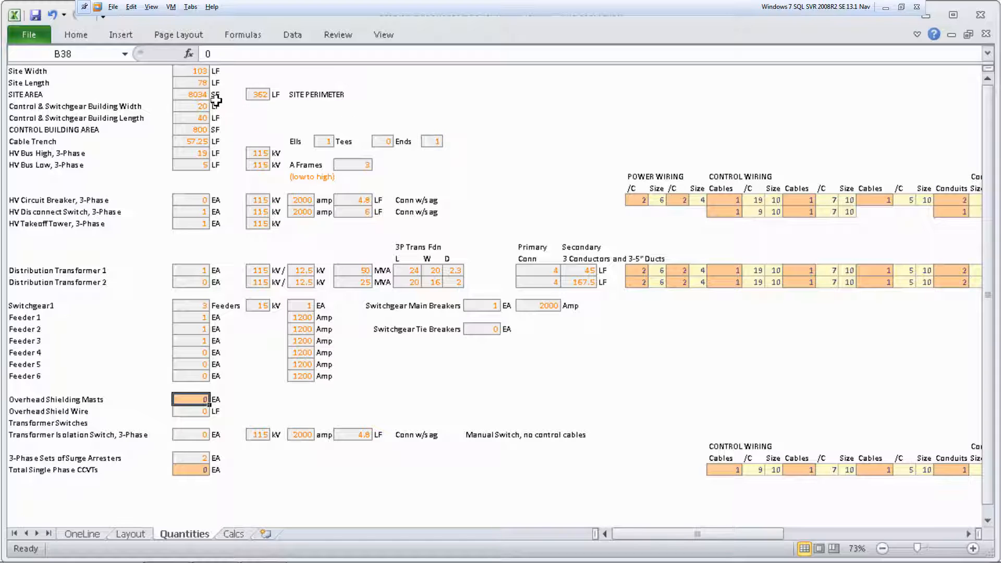
left_click(28, 35)
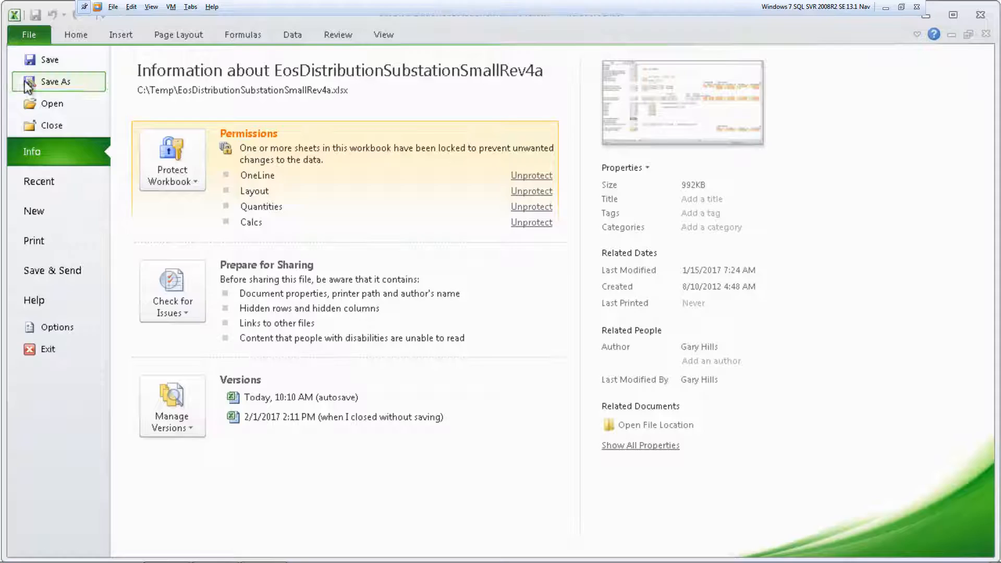
- Save the workbook as CasaGrande3 in the Temp folder
left_click(56, 82)
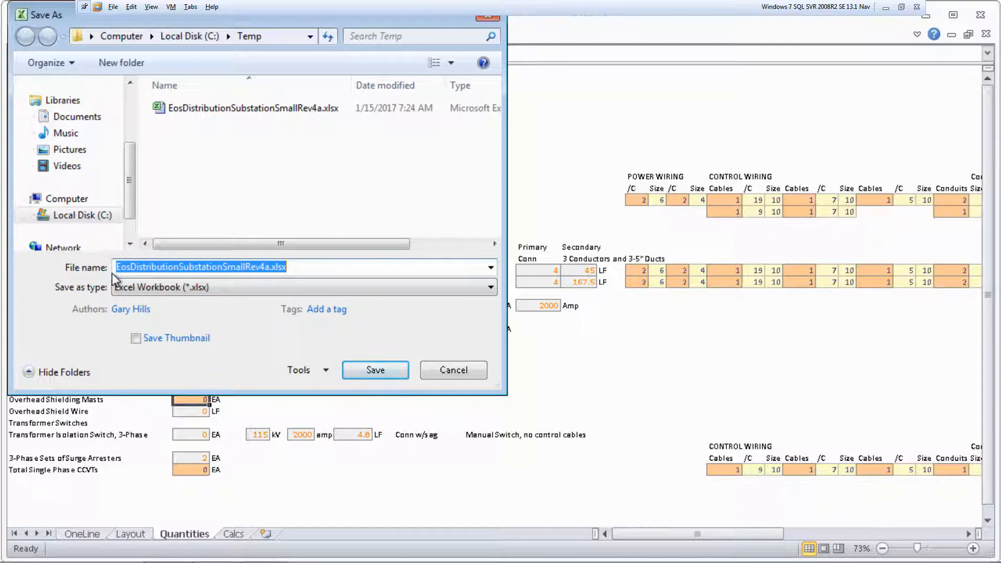
type("CasaGrande3")
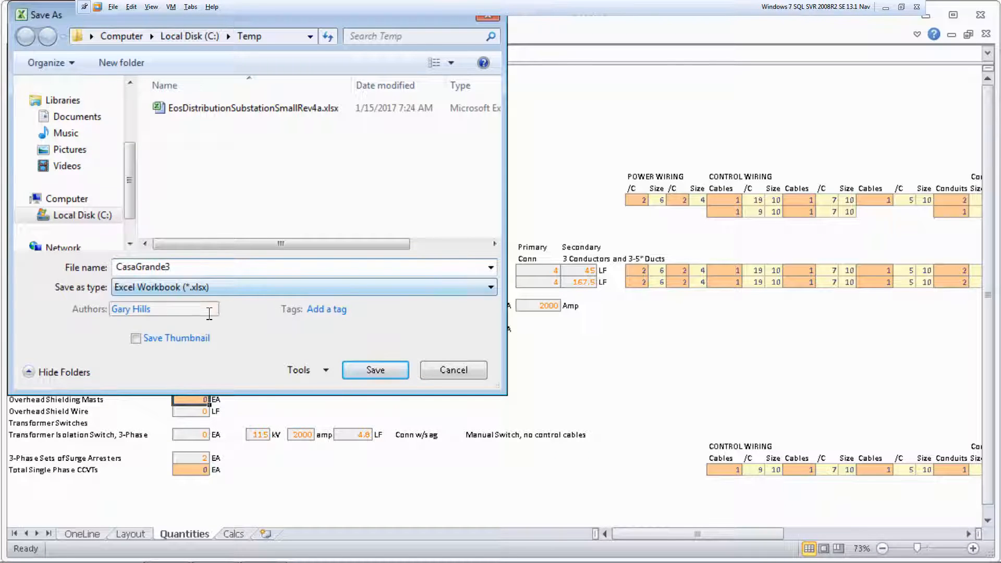
left_click(375, 370)
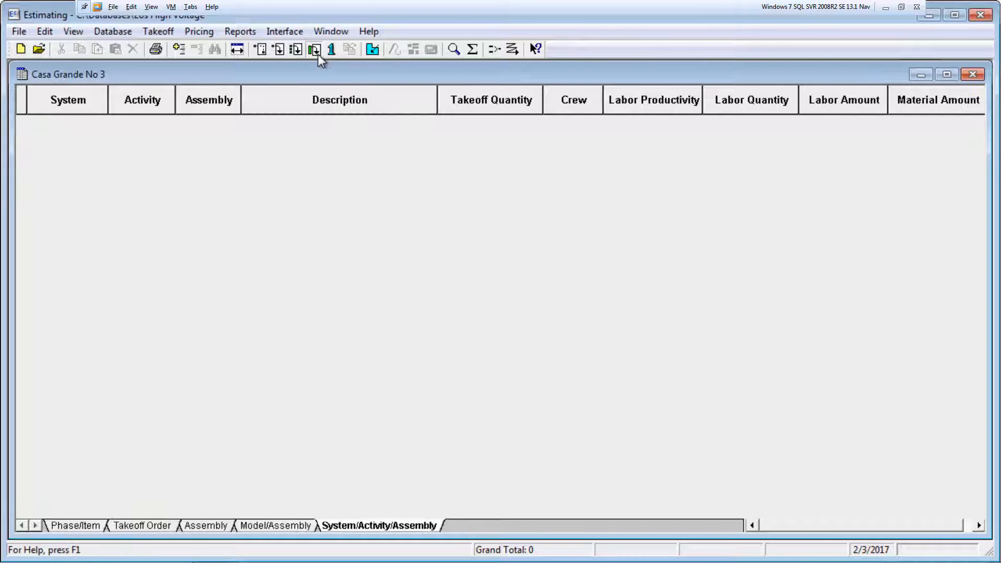
- Under G4010 Electrical Transmission & Distribution, start the G4010.1000 Complete Substation interview
left_click(313, 49)
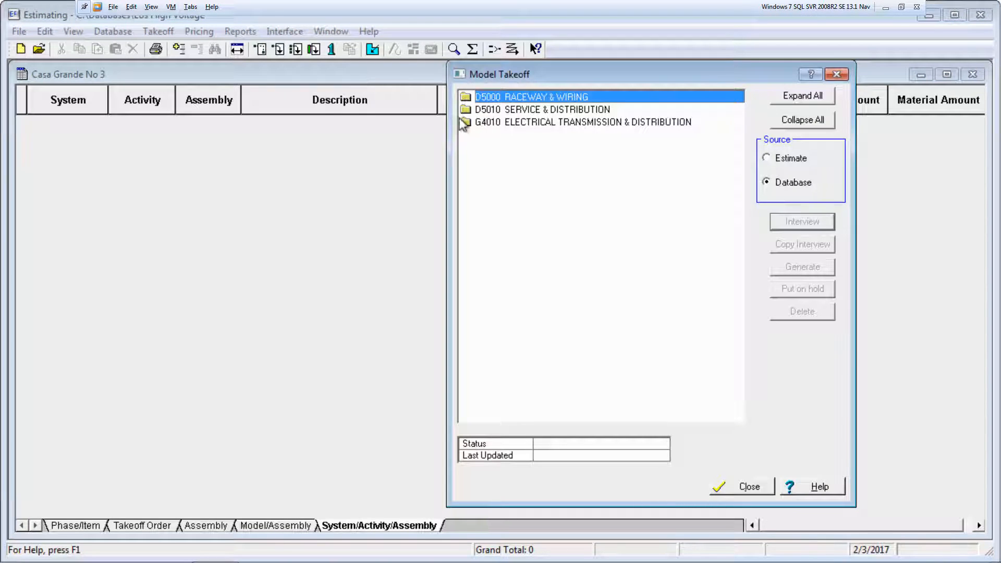
left_click(466, 122)
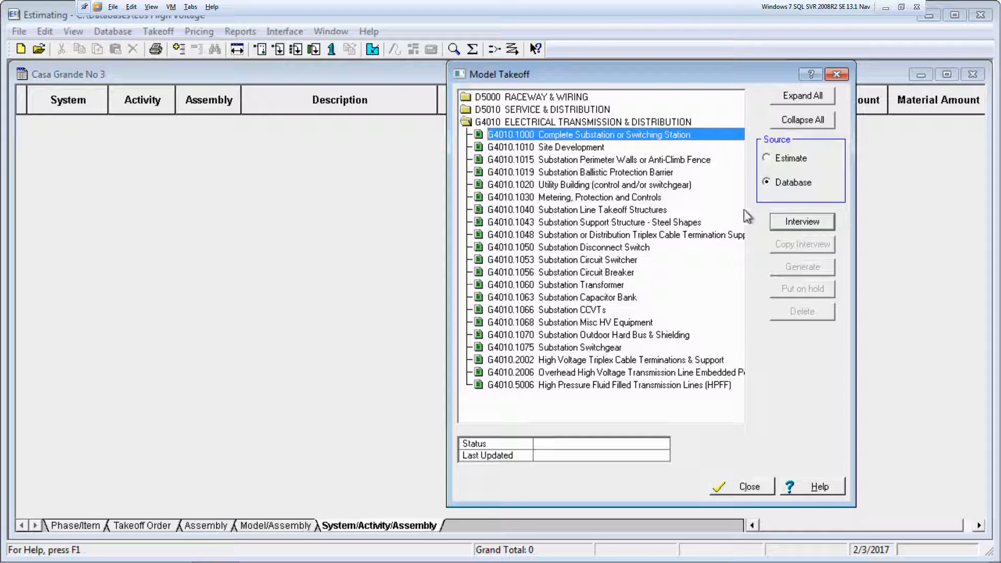
left_click(801, 222)
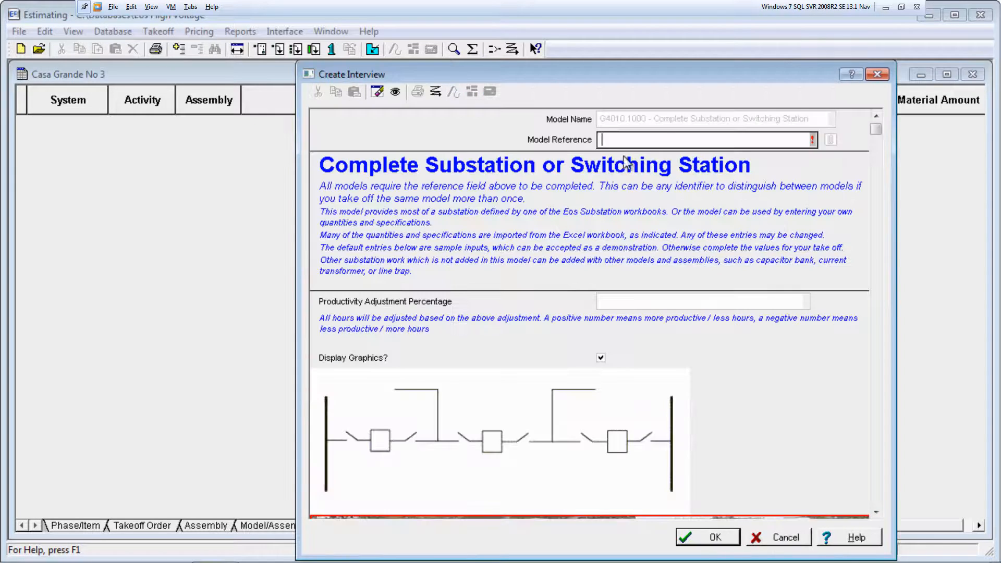
- Enter a Casa Grande model reference and browse for the Excel substation design file
type("Casa Gran")
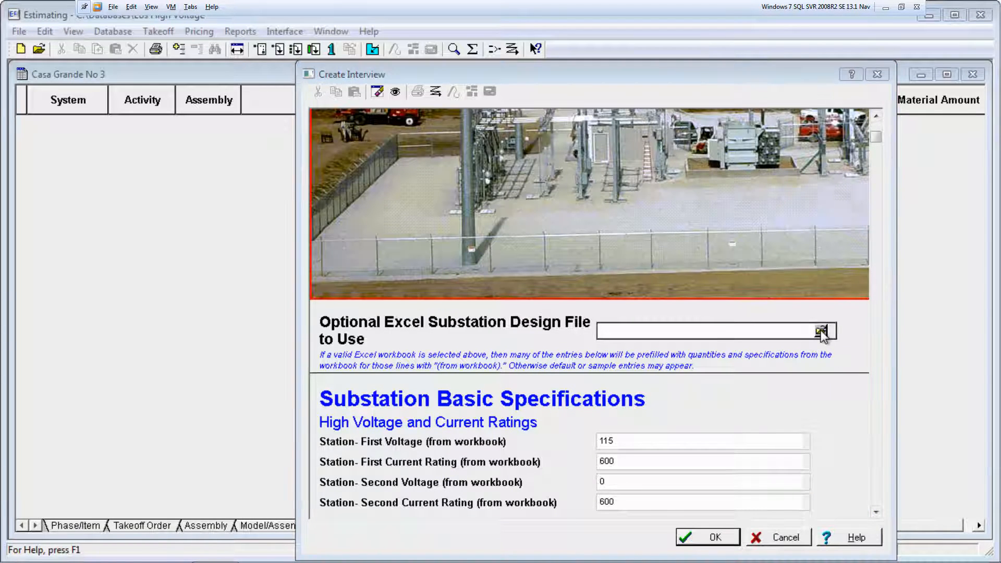
left_click(820, 330)
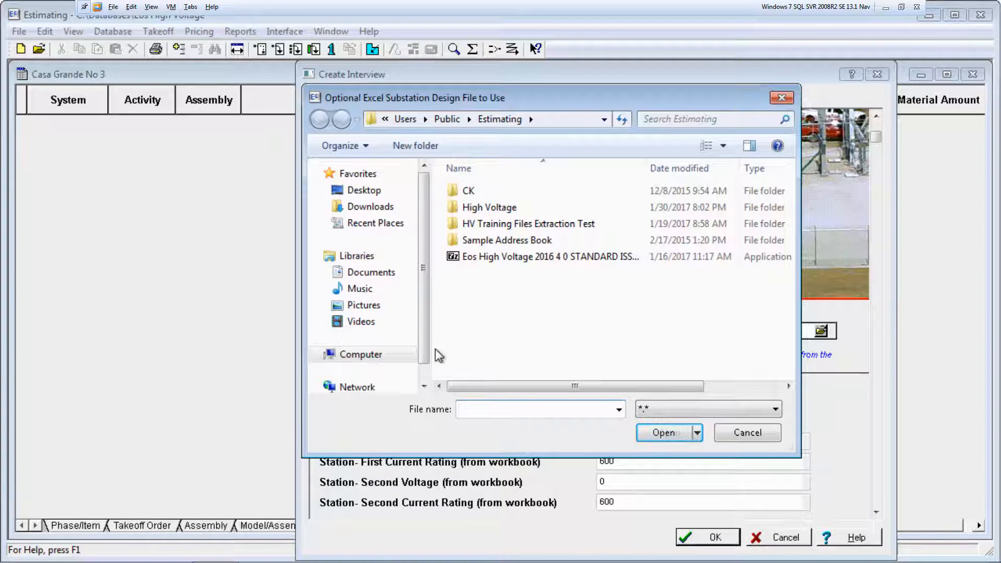
- Open C:\Temp\CasaGrande3.xlsx as the interview's design workbook
left_click(318, 357)
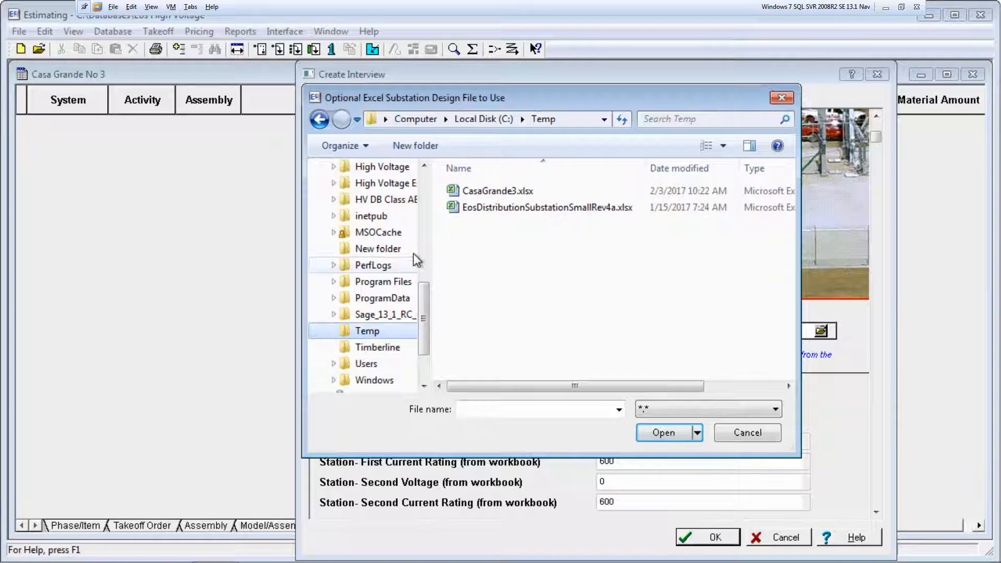
left_click(497, 190)
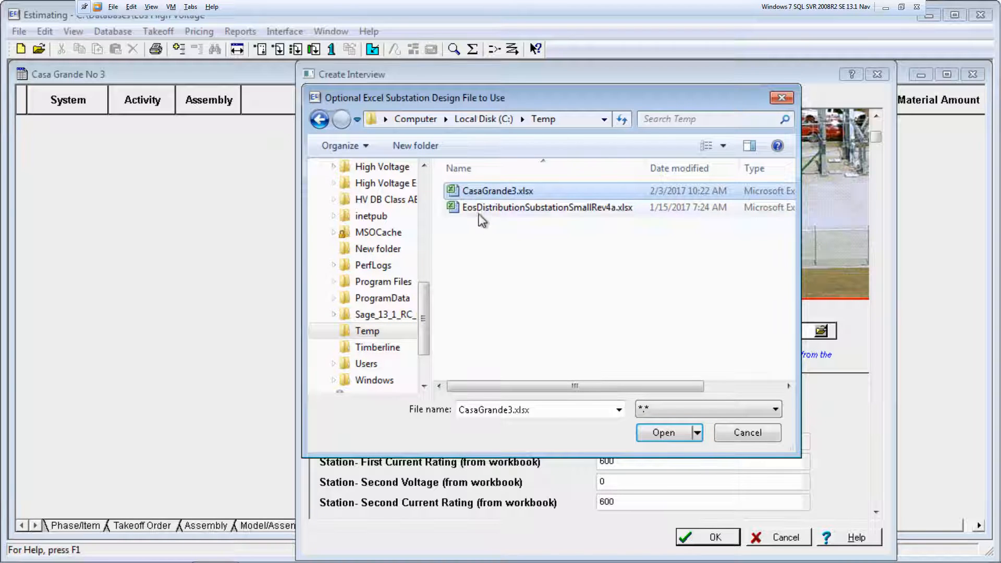
left_click(662, 432)
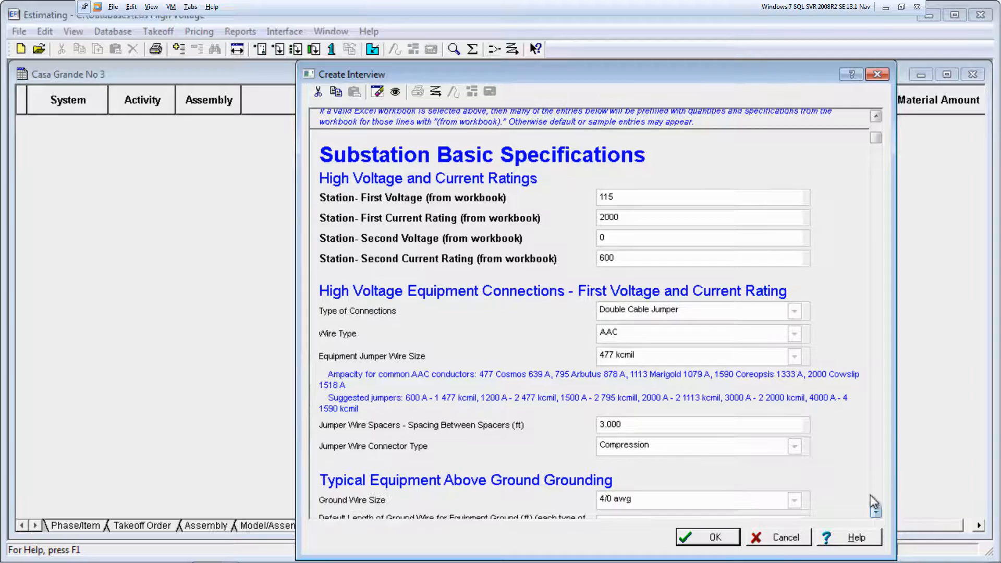
- Choose 1113 kcmil jumper wire and 4000 psi concrete strength, then click OK on the interview
left_click(793, 356)
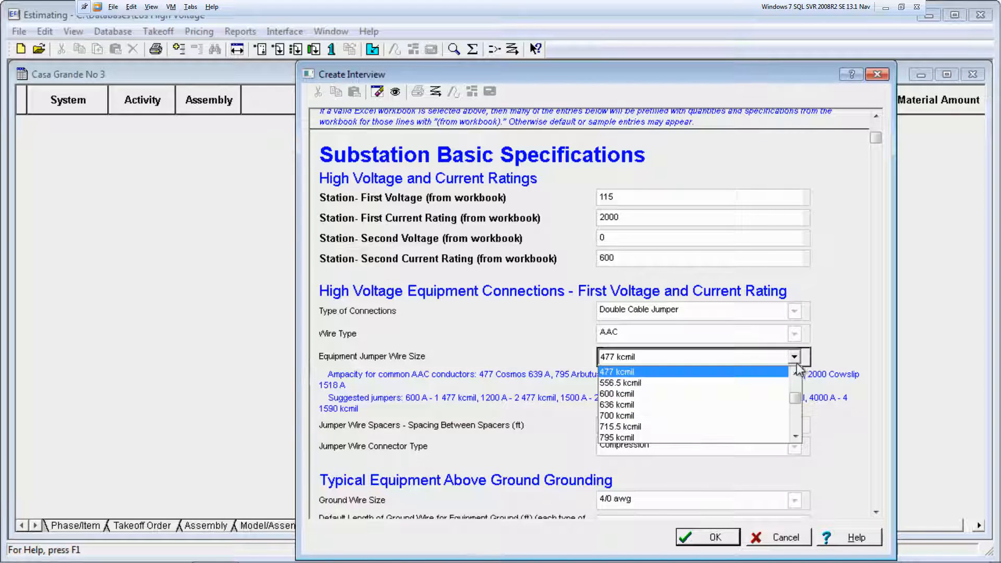
left_click(794, 436)
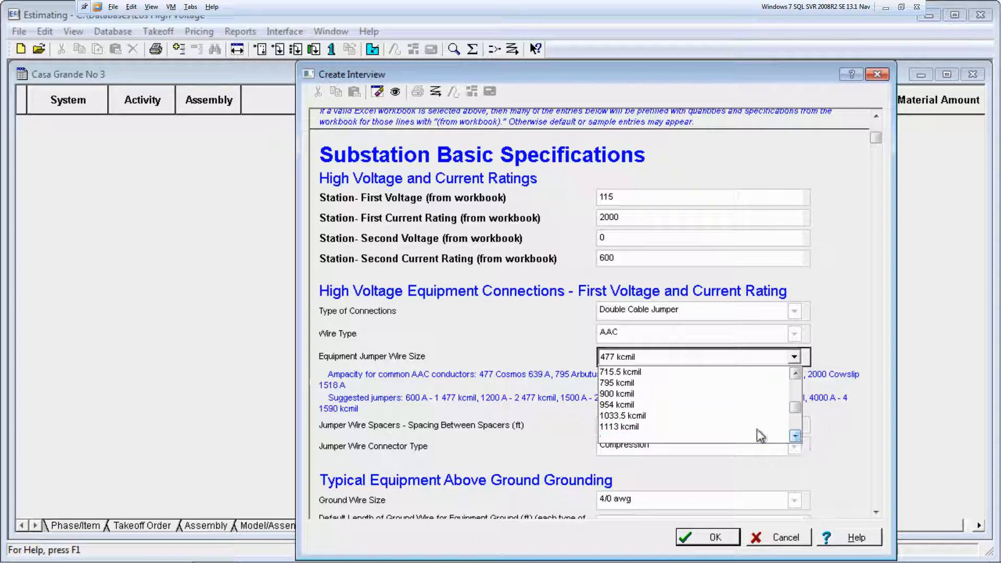
left_click(618, 426)
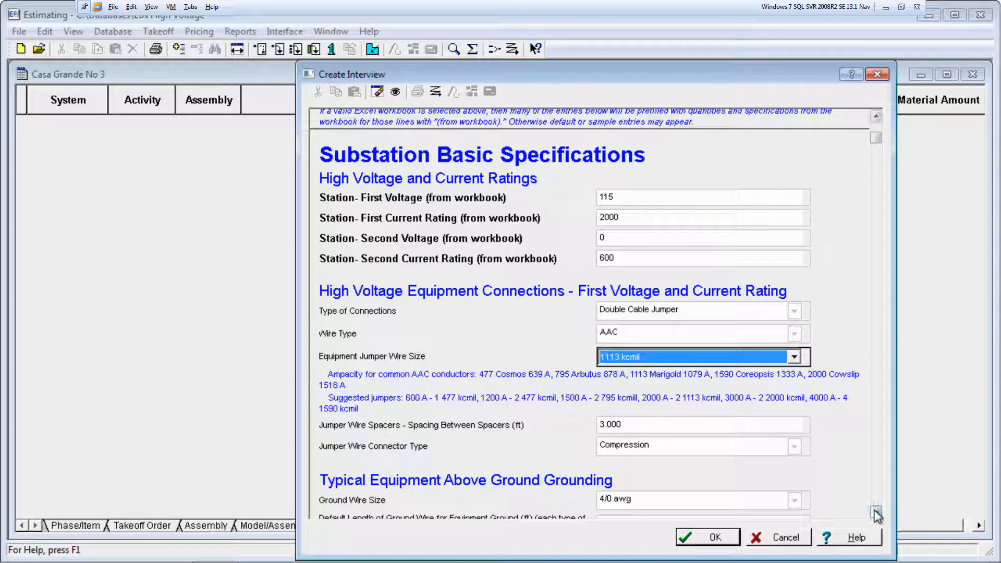
left_click(875, 515)
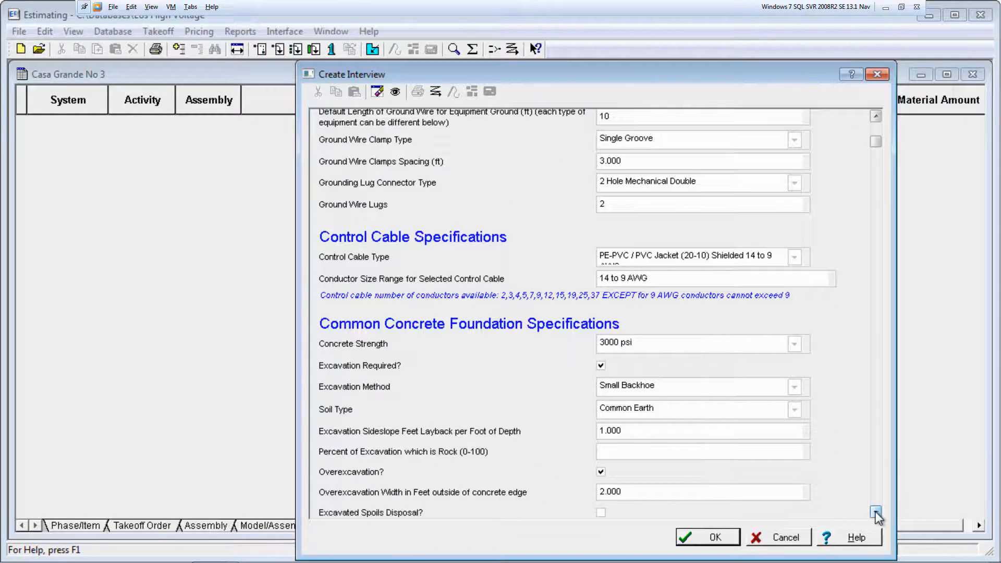
left_click(794, 343)
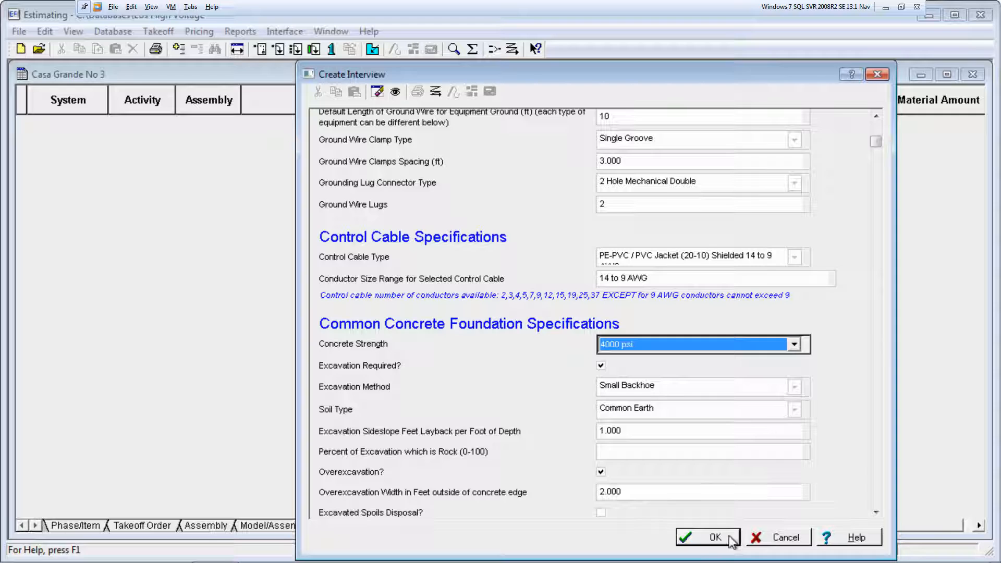
left_click(707, 537)
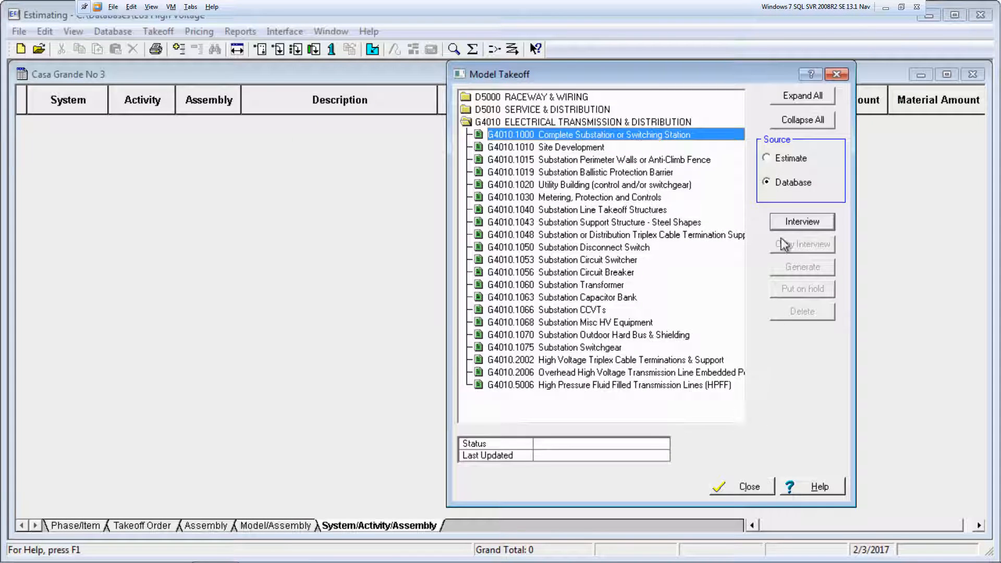
- With Source set to Estimate, generate the Casa Grande 3 model, then dismiss the message and log
left_click(766, 158)
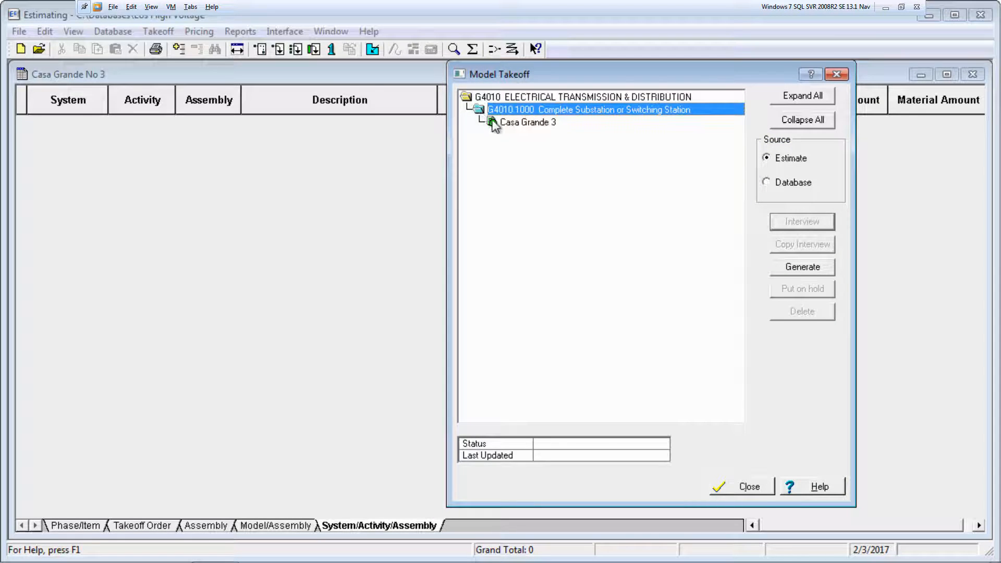
left_click(527, 122)
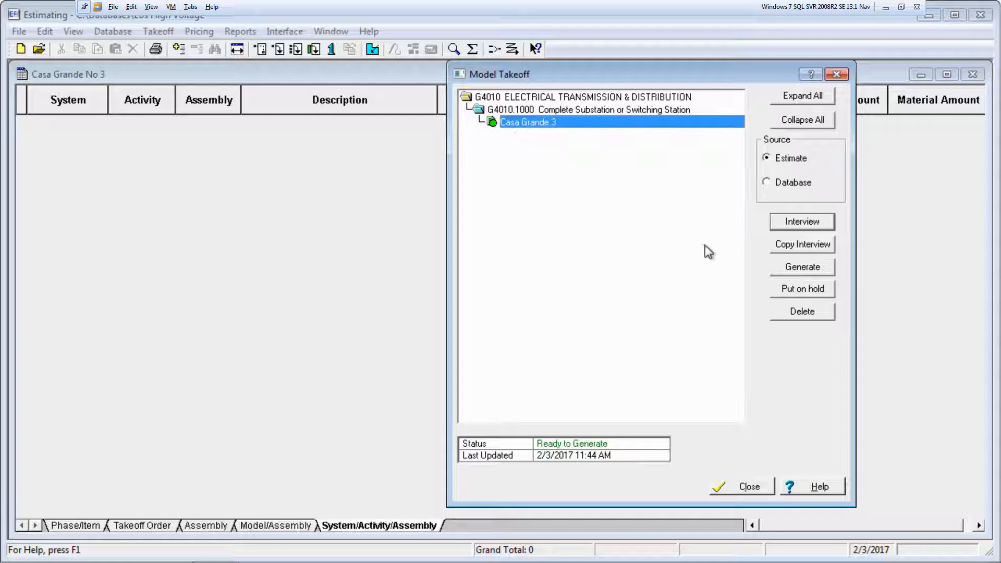
left_click(802, 267)
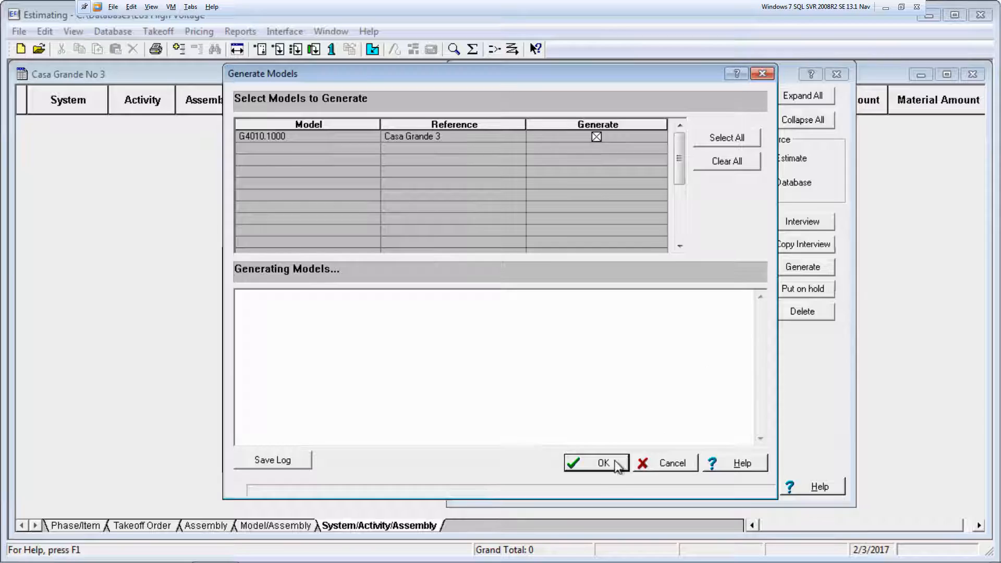
left_click(605, 463)
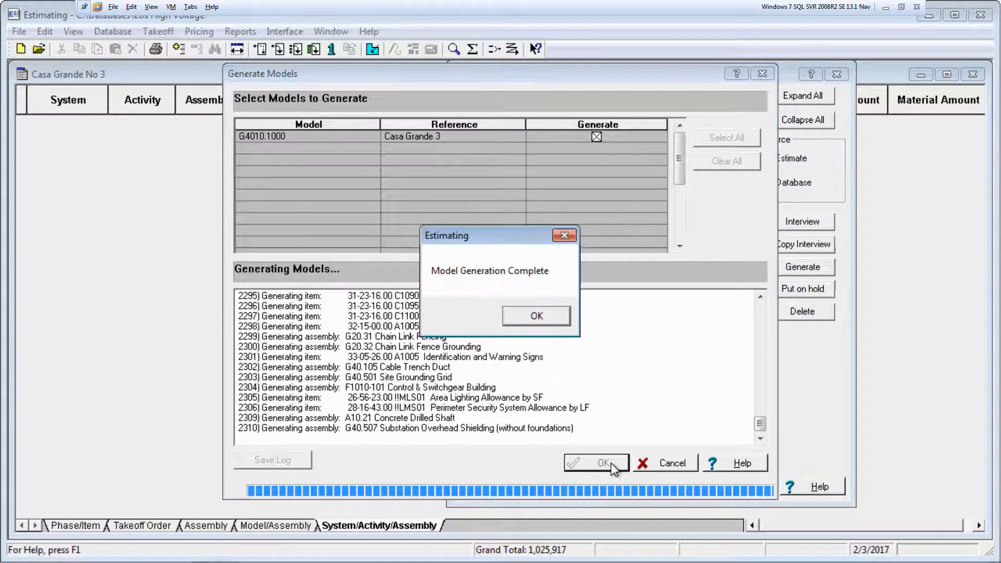
left_click(535, 315)
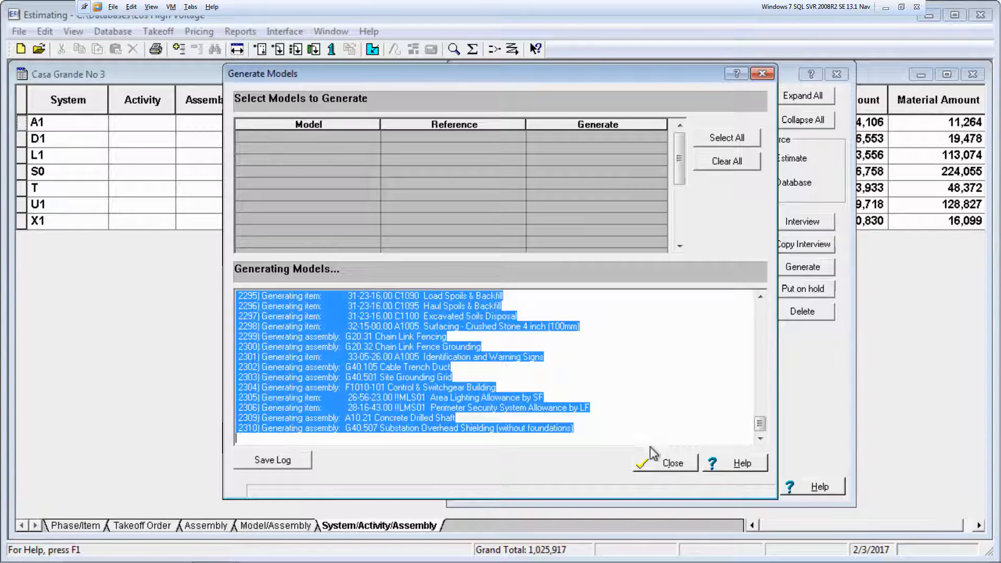
left_click(672, 463)
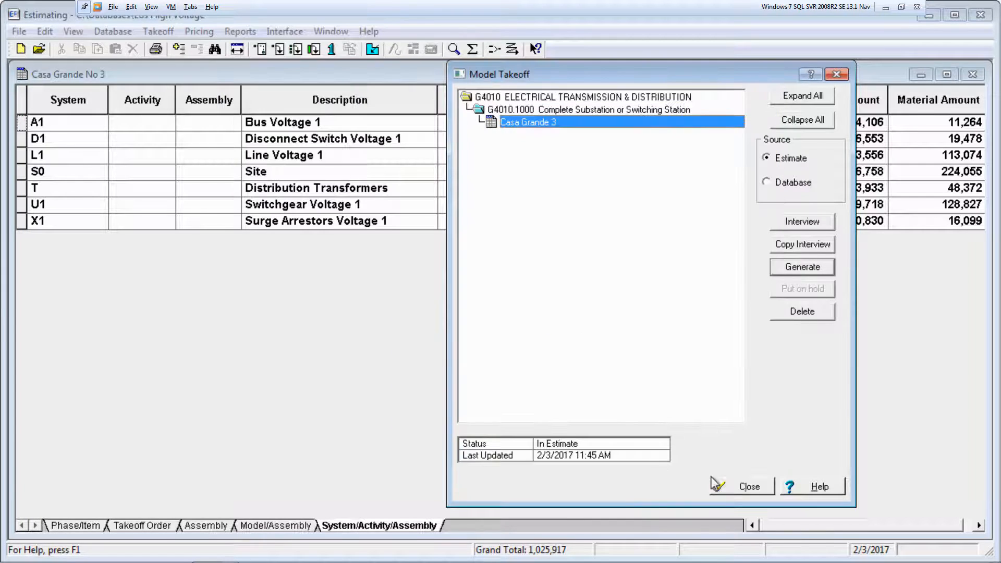
- Close Model Takeoff to show the seven systems totaling 1,025,917
left_click(747, 485)
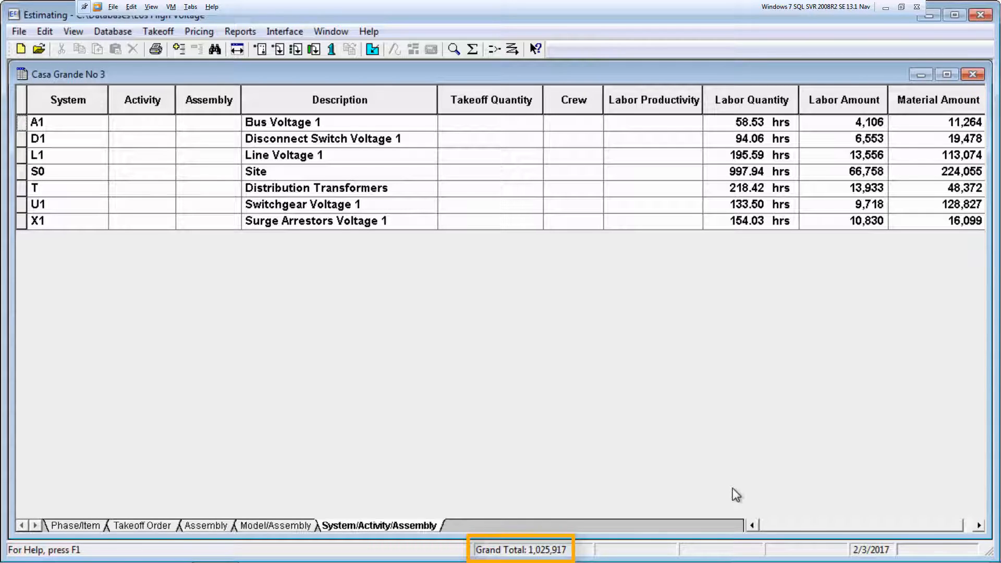
mouse_move(489, 418)
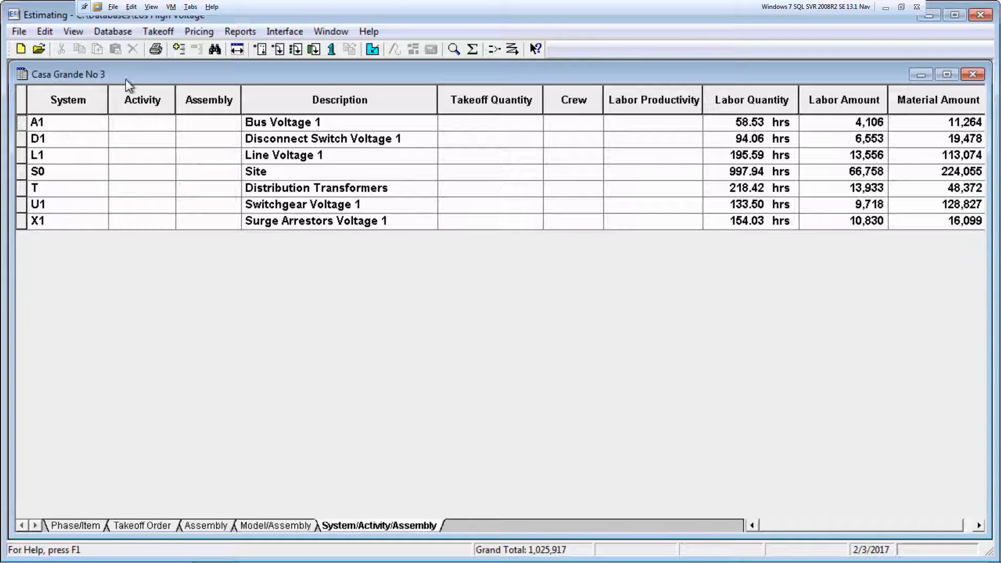
- Expand the estimate twice to reveal activities, then assemblies, under each system
left_click(180, 49)
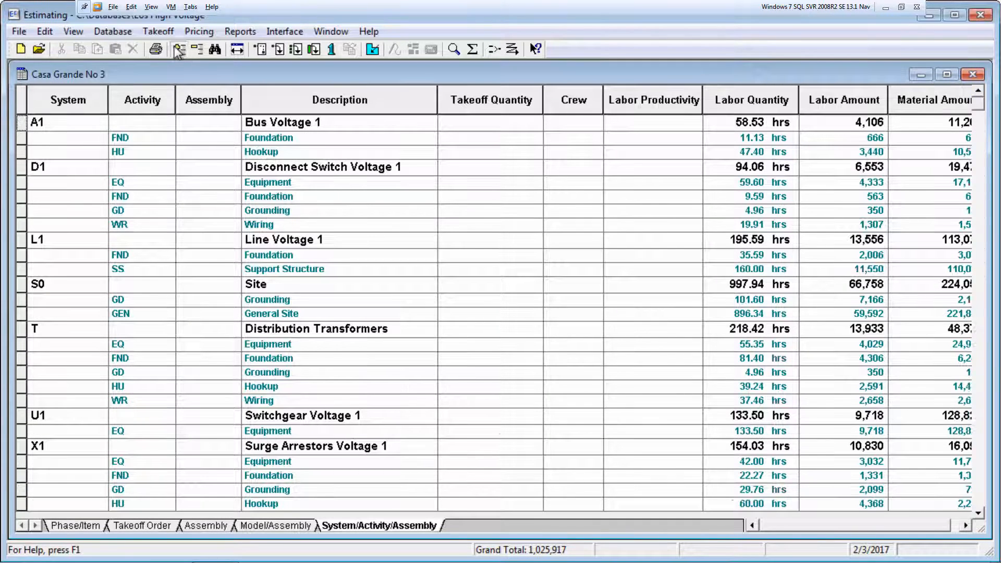
left_click(180, 48)
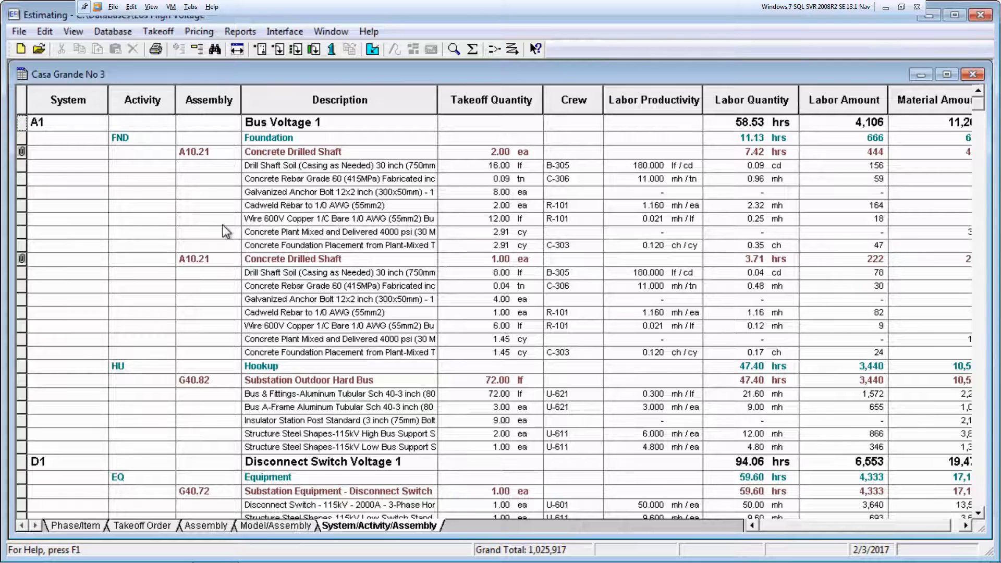
mouse_move(230, 251)
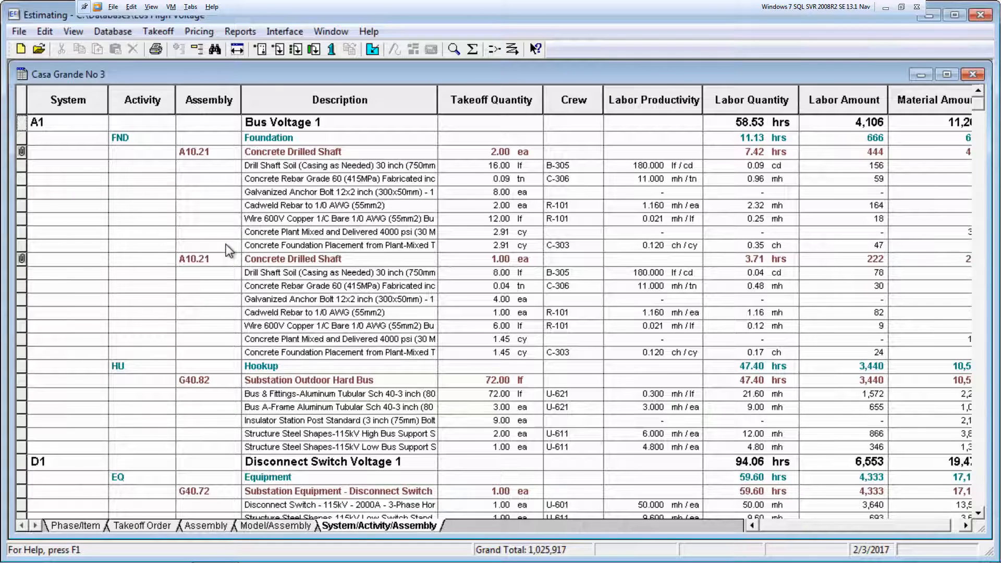